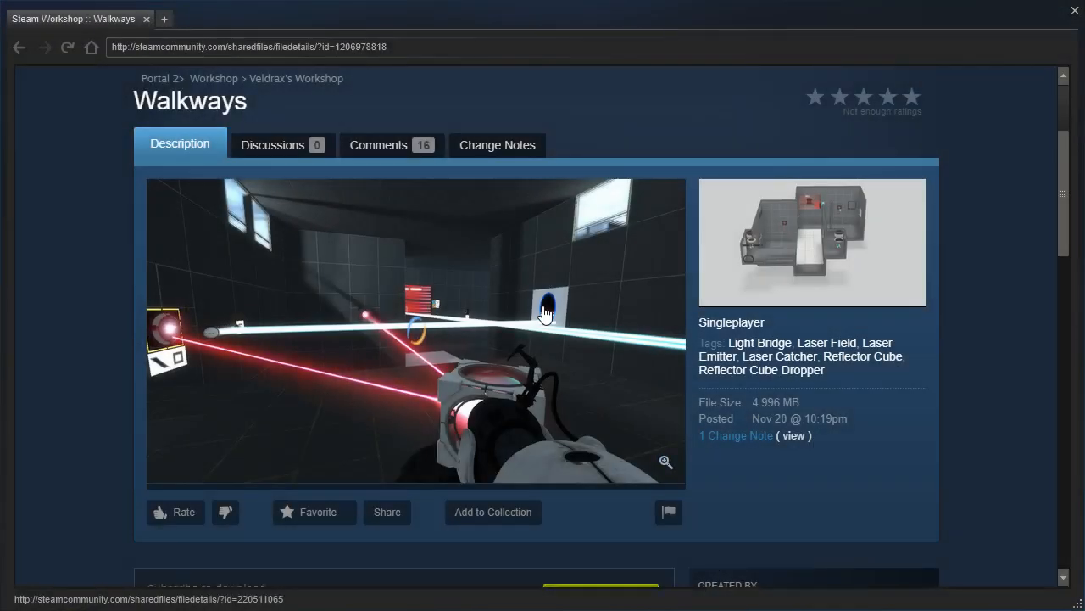
pyautogui.moveTo(85, 306)
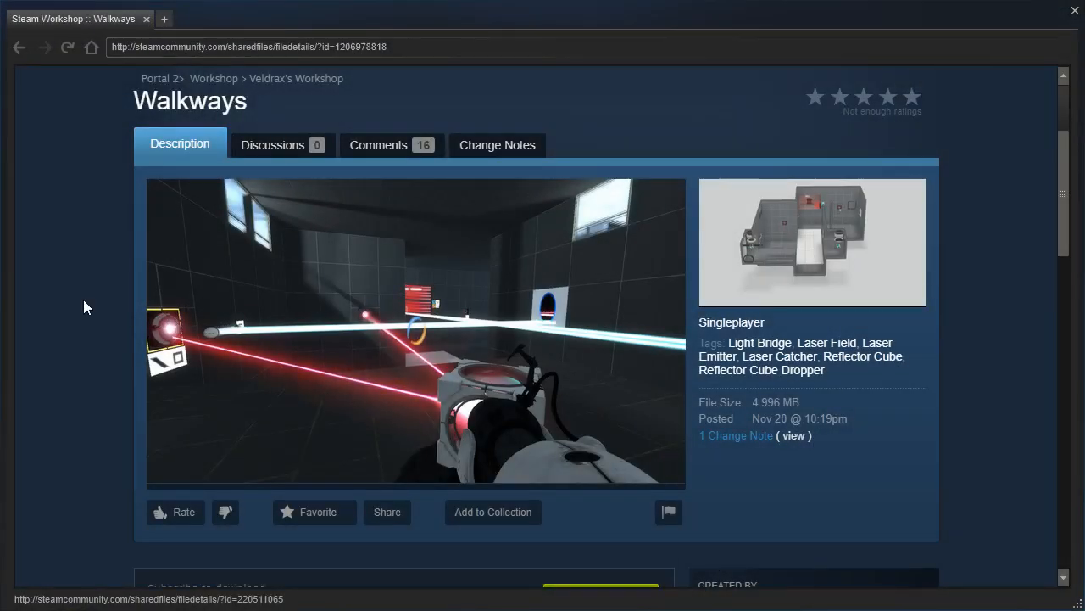
# Carry the reflector cube onto the light bridge and angle it to bounce the red laser across the chamber.
pyautogui.scroll(-3)
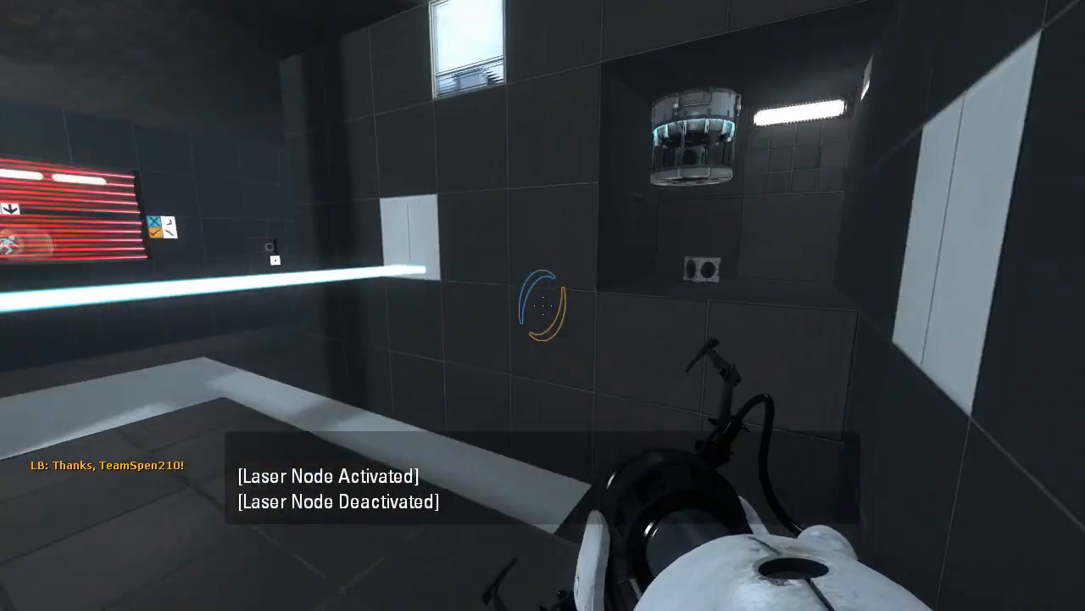
pyautogui.moveTo(543, 305)
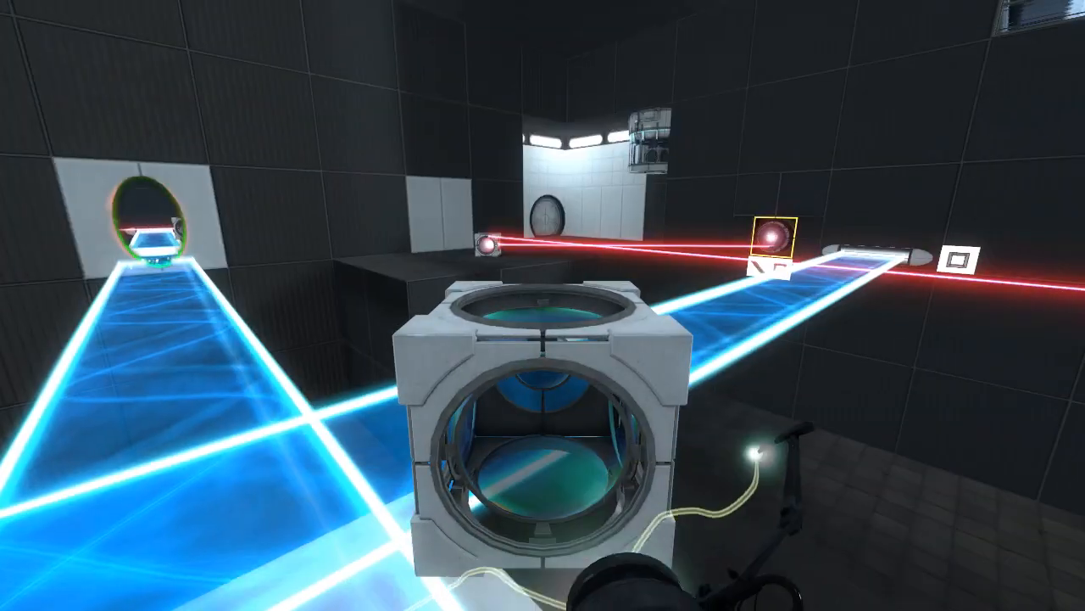
pyautogui.moveTo(542, 305)
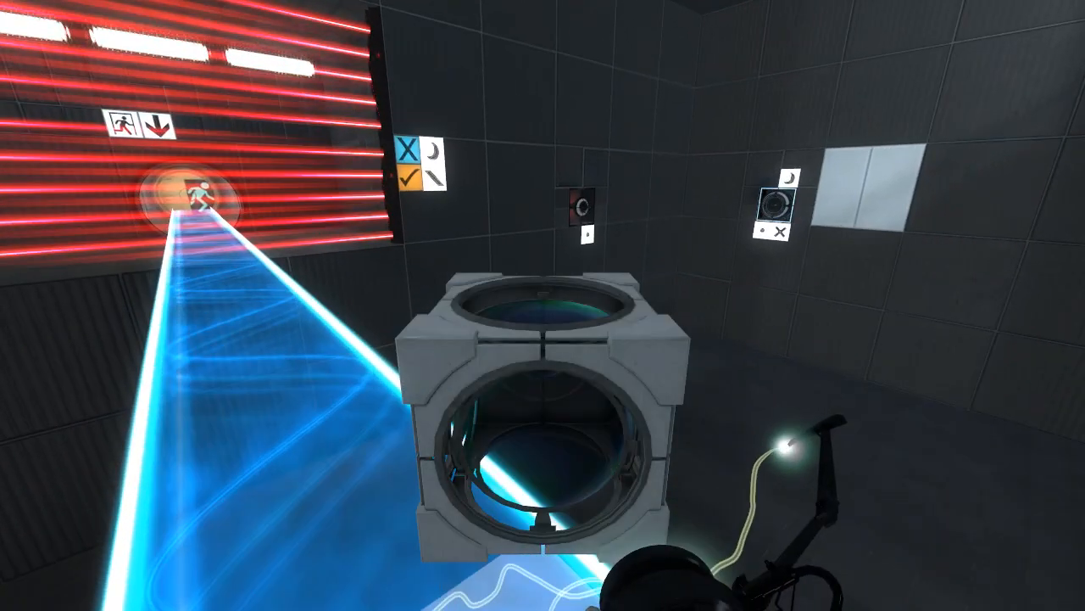
pyautogui.moveTo(542, 305)
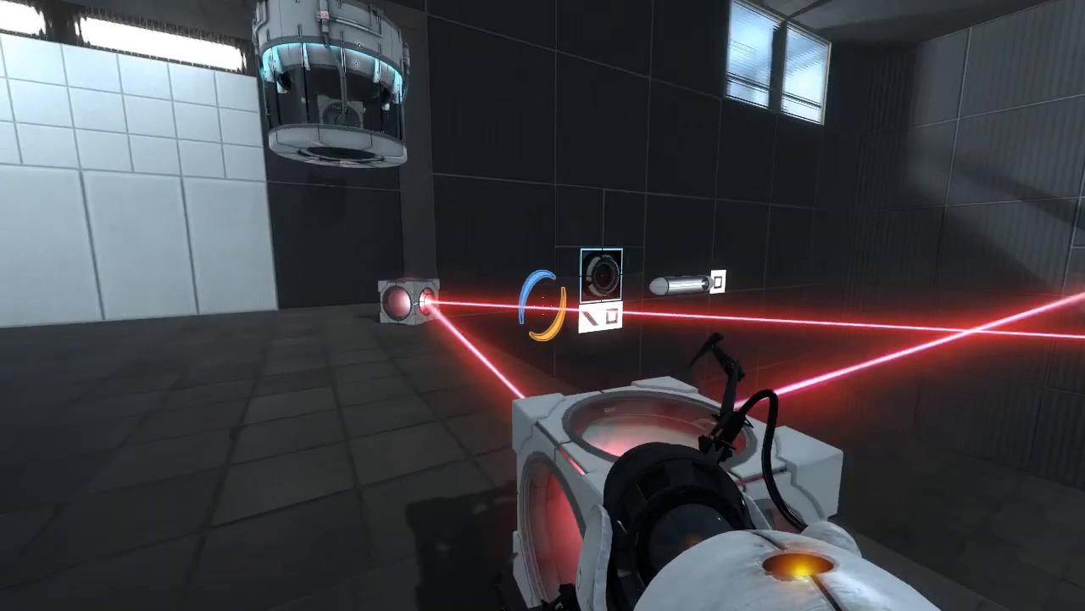
# Fire a portal to extend the hard light bridge so the redirected ceiling laser can reach the wall receiver.
pyautogui.click(542, 305)
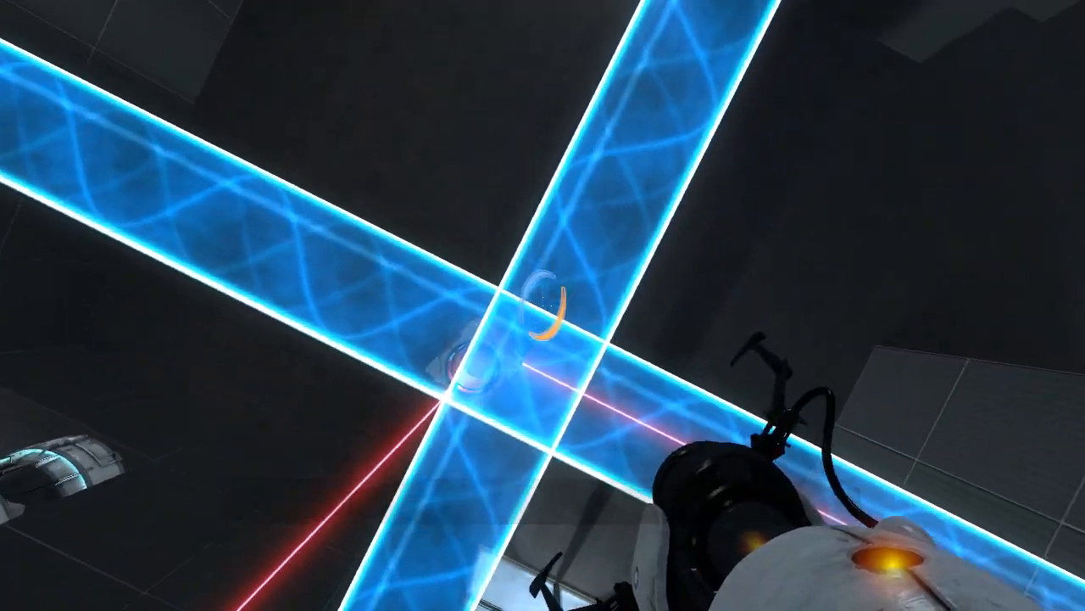
pyautogui.moveTo(542, 305)
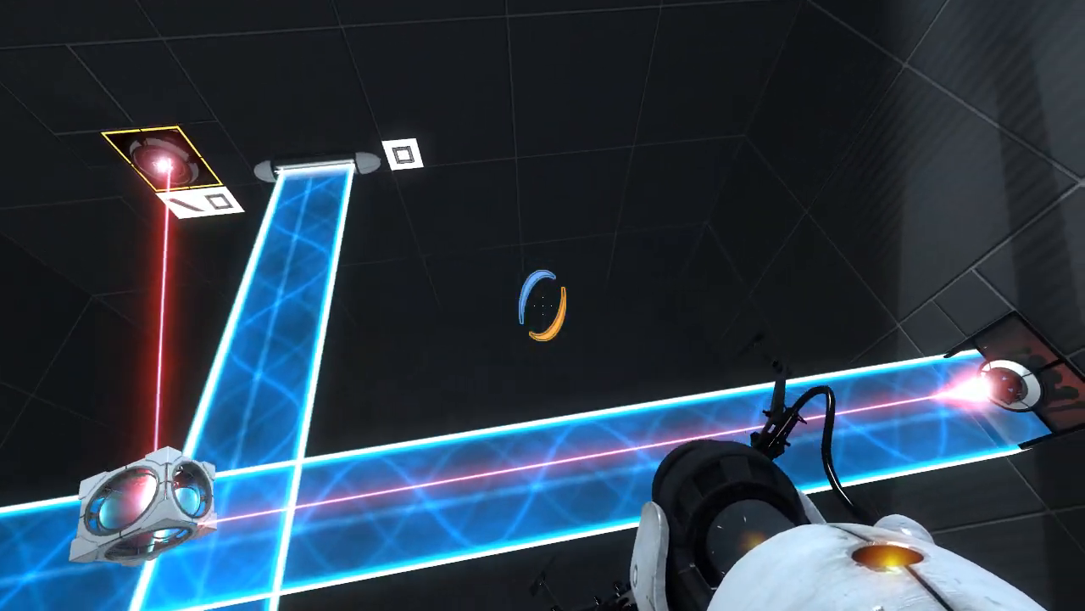
pyautogui.moveTo(543, 305)
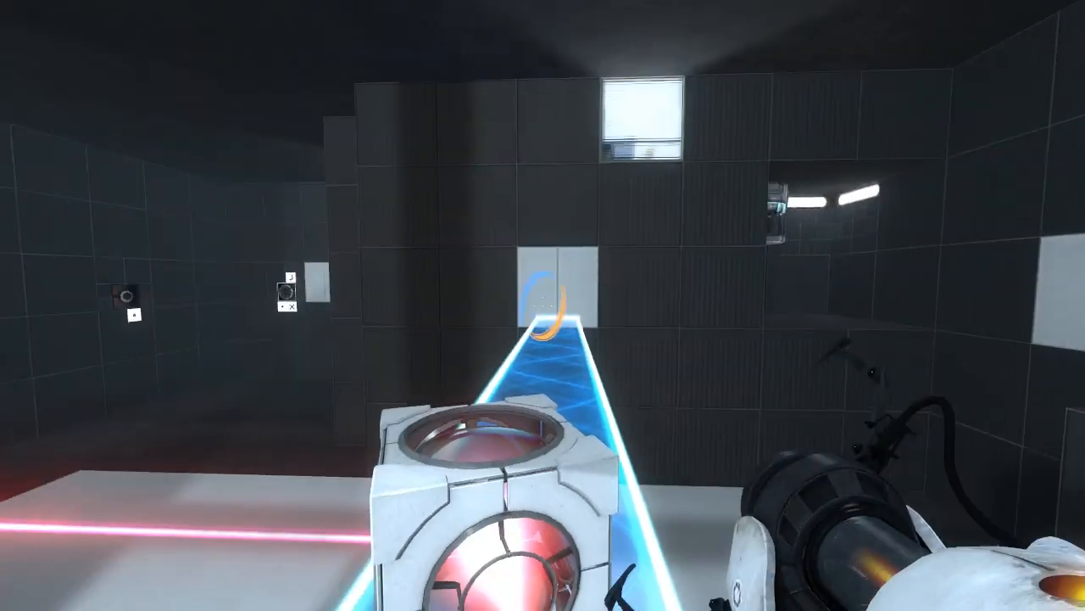
pyautogui.moveTo(542, 305)
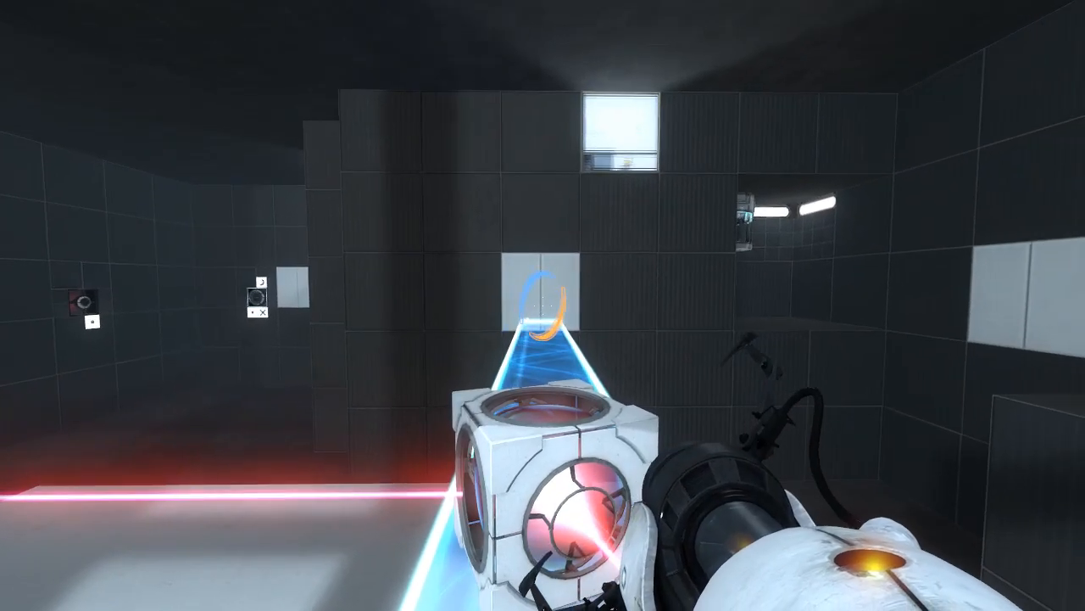
# Carry the redirection cube across the light bridge so the wall emitter's laser bounces up toward the higher ledge.
pyautogui.click(543, 305)
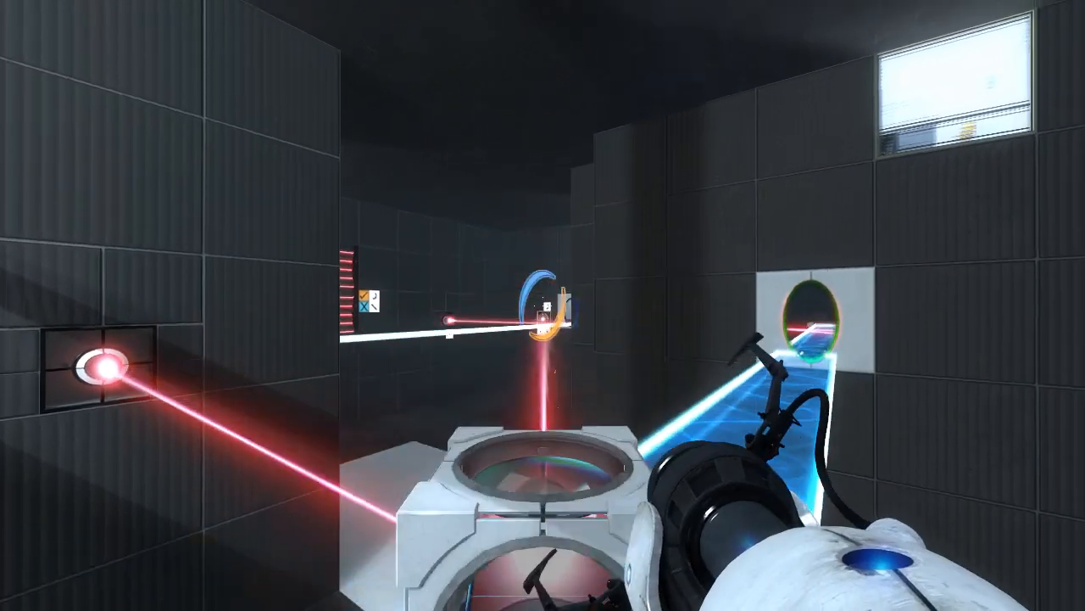
pyautogui.moveTo(543, 306)
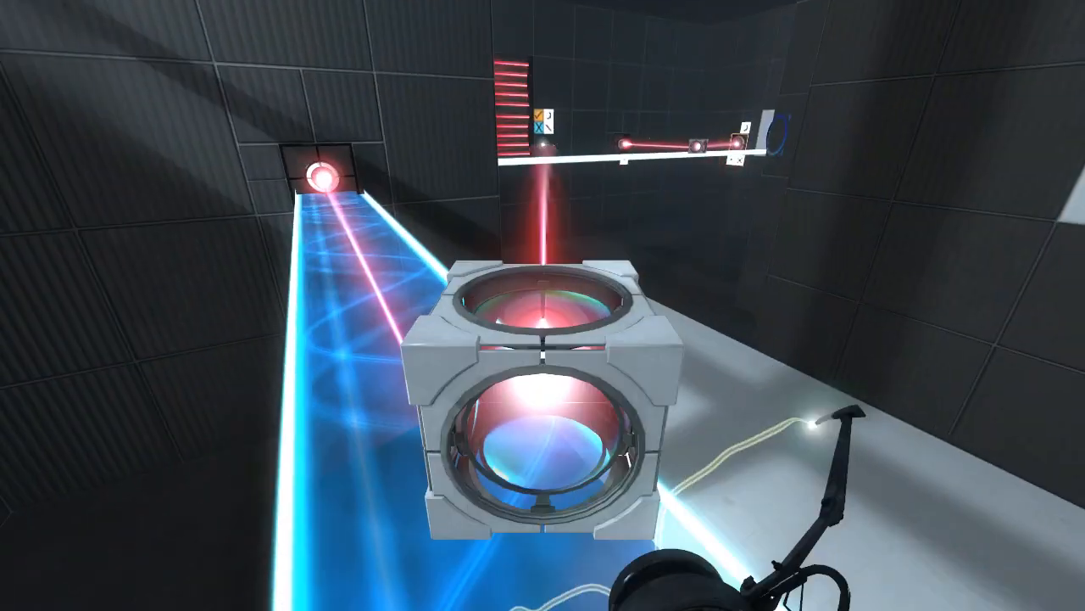
pyautogui.moveTo(543, 305)
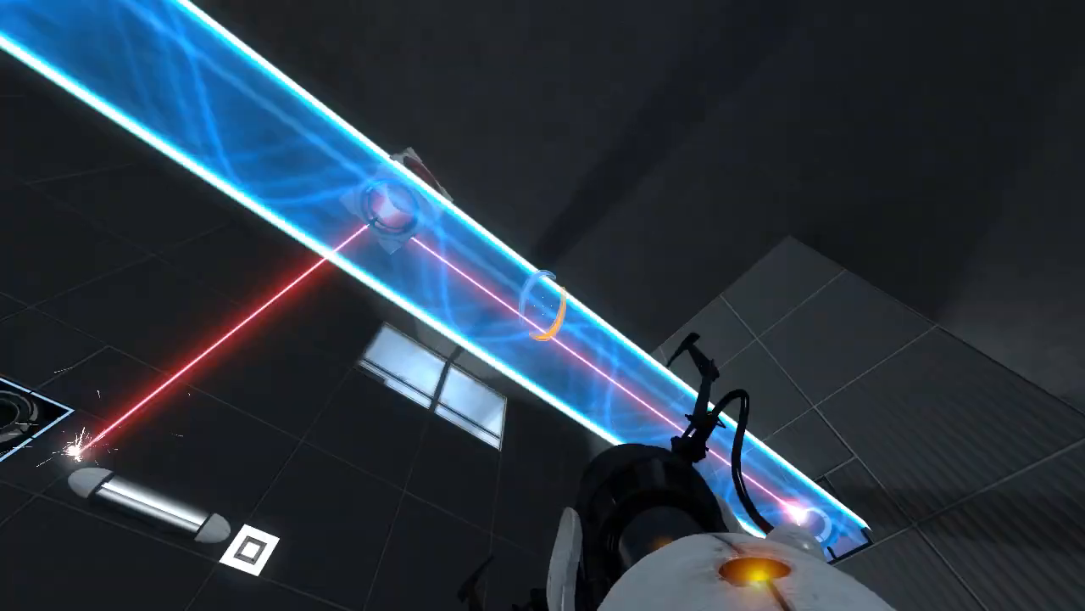
pyautogui.moveTo(543, 305)
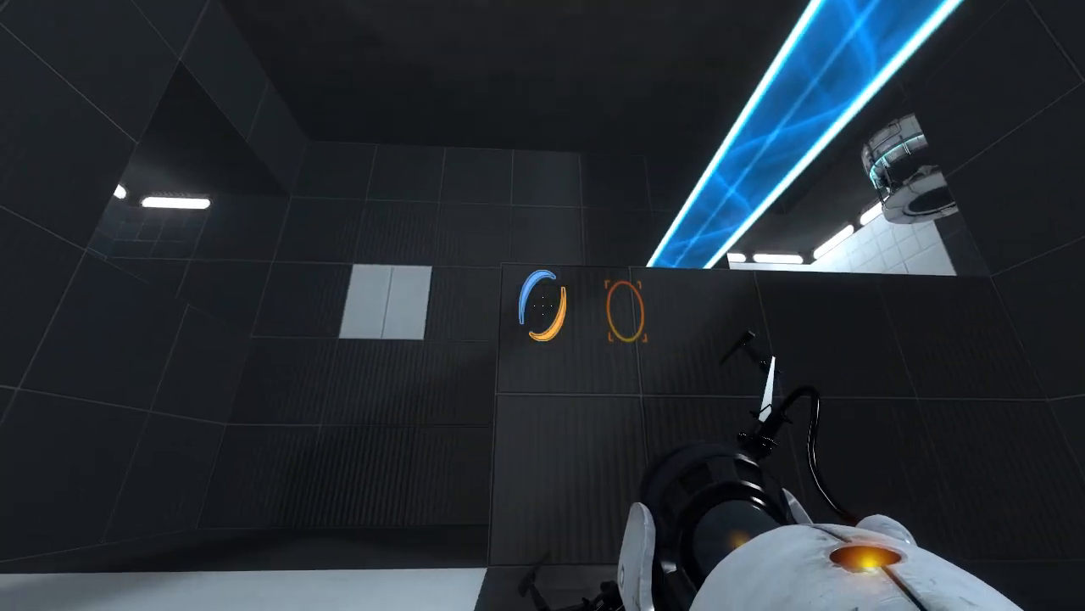